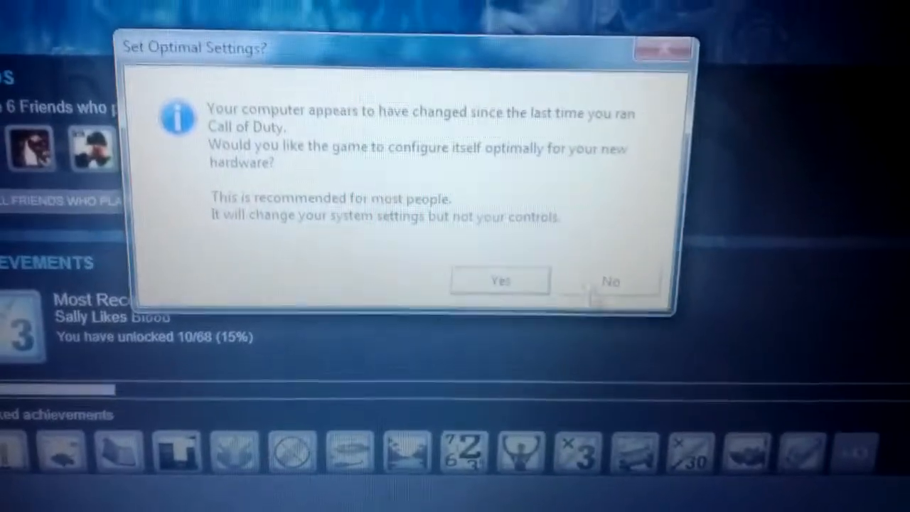
# Decline the 'Set Optimal Settings?' prompt so the game is not reconfigured
pyautogui.click(501, 280)
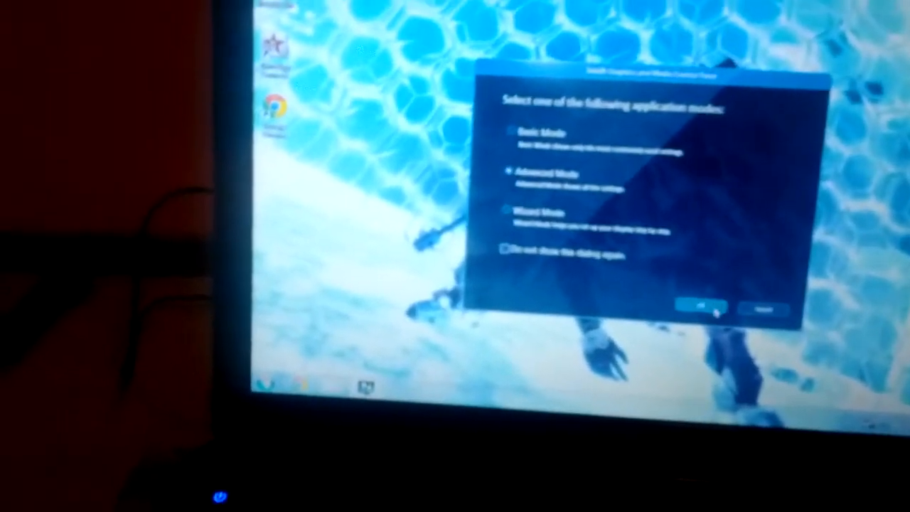
# Enter Advanced Mode and apply the 3D Preference slider set fully to Performance
pyautogui.click(703, 307)
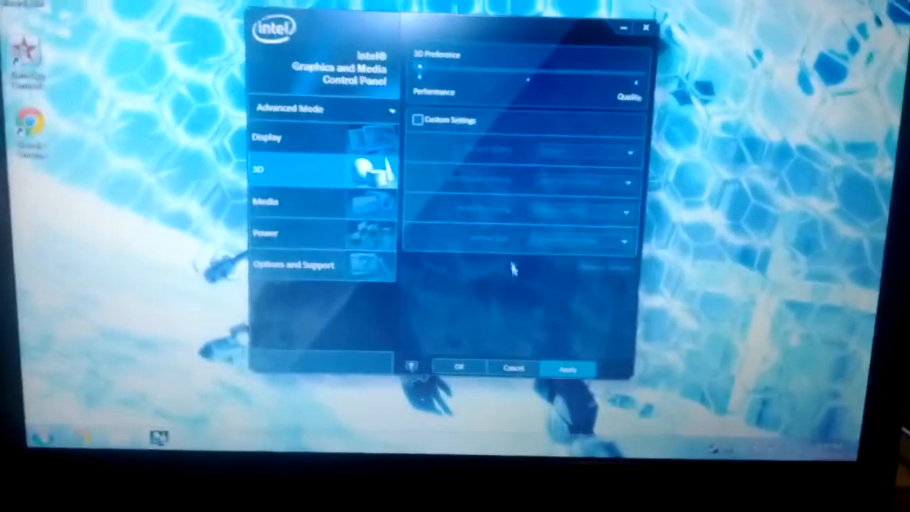
pyautogui.click(567, 368)
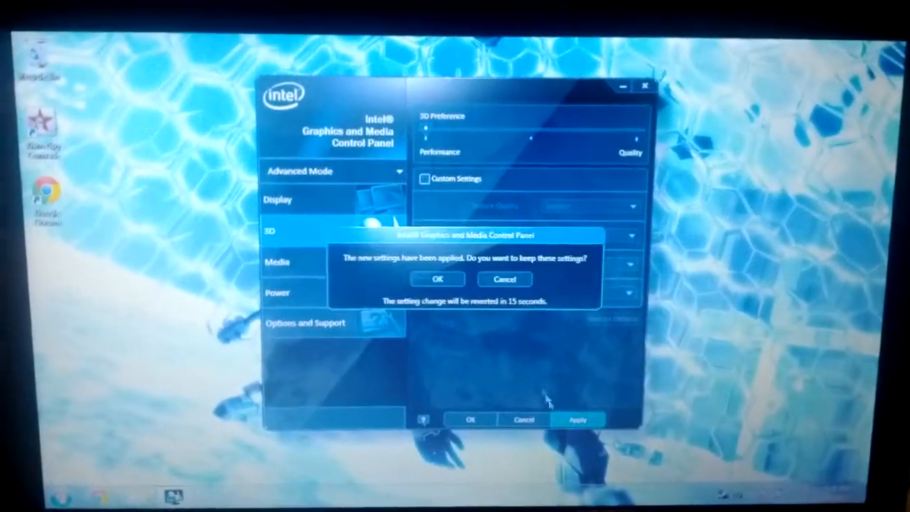